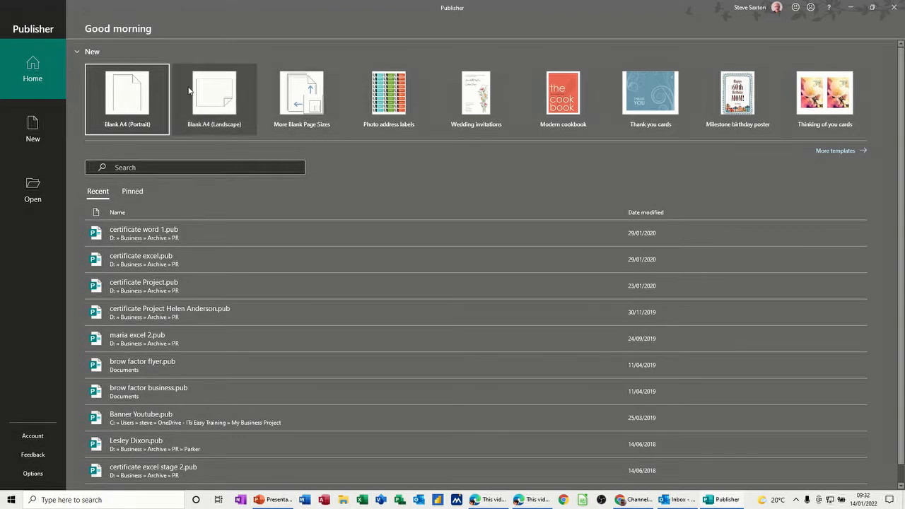
mouse_move(136, 99)
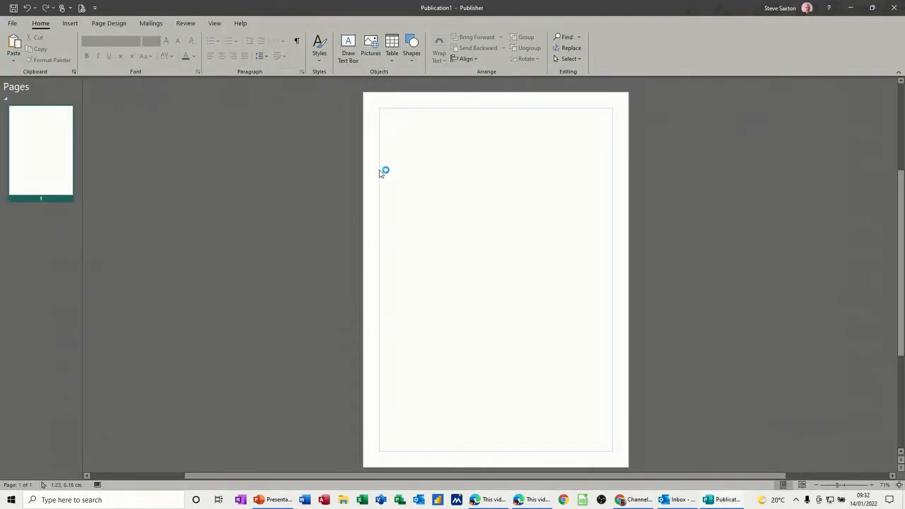
mouse_move(455, 154)
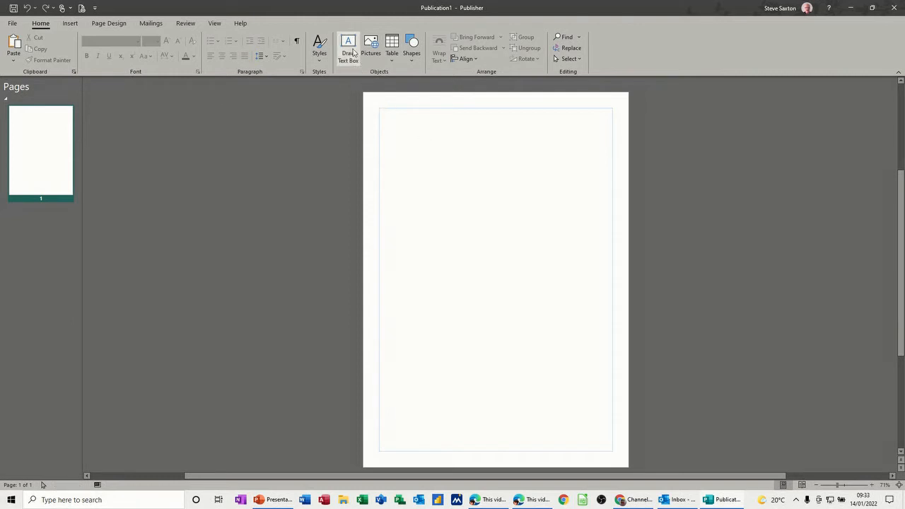
Step: Draw a small empty text box near the top of the page and size it
left_click_drag(393, 120, 459, 147)
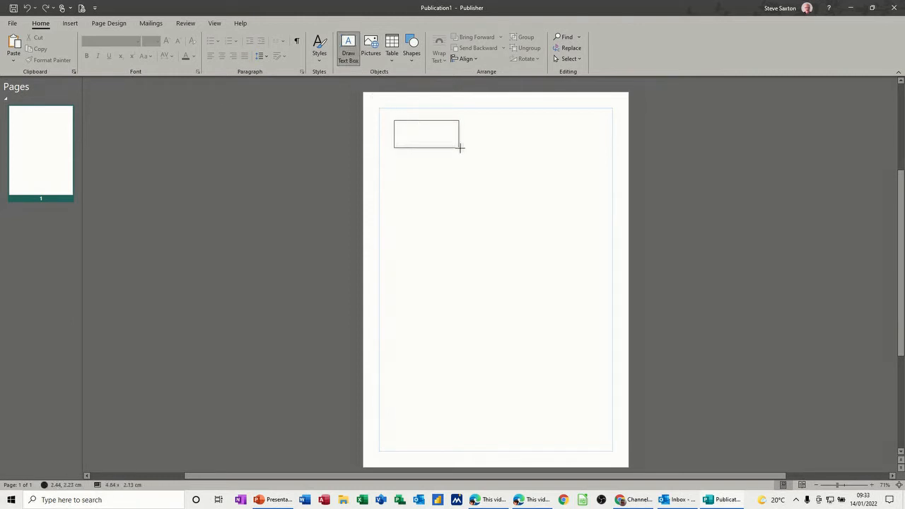
left_click_drag(461, 149, 478, 140)
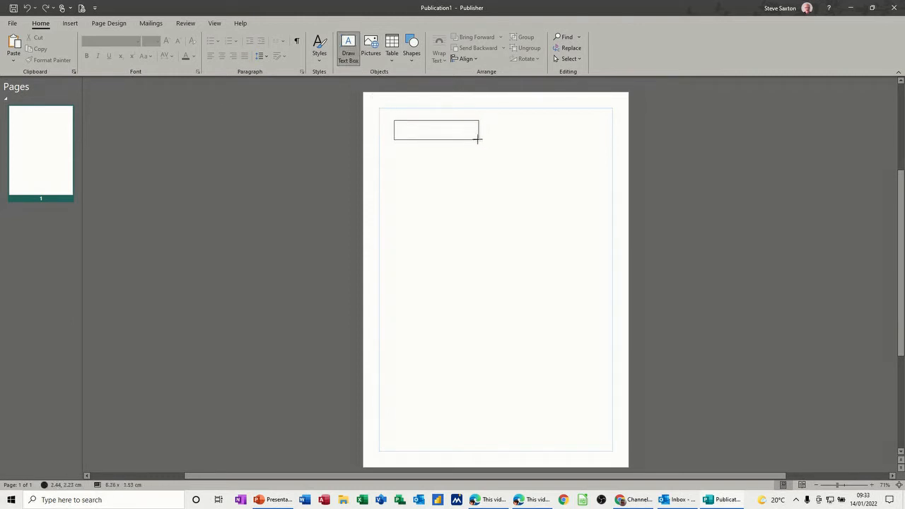
left_click_drag(395, 120, 478, 140)
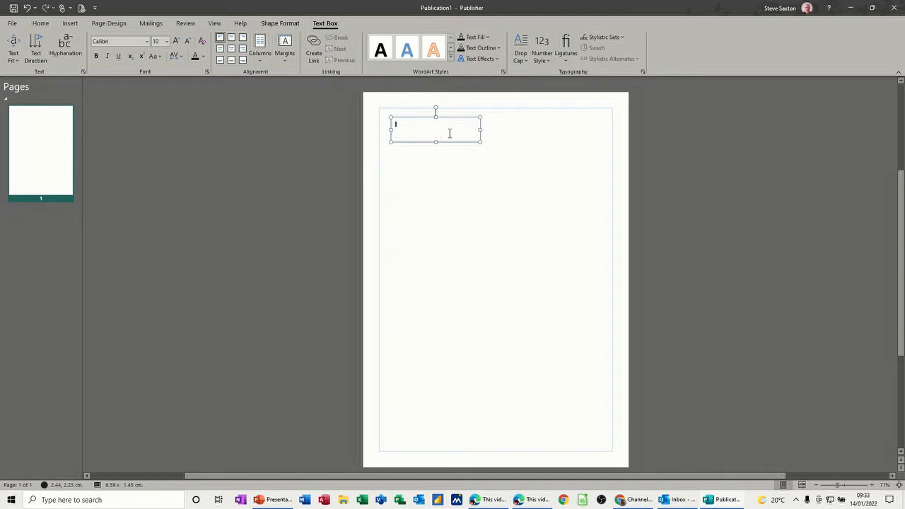
mouse_move(476, 137)
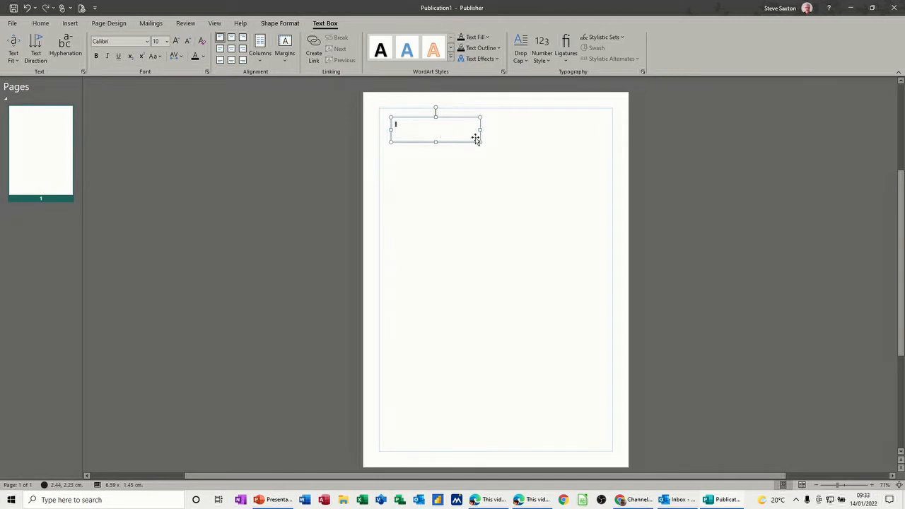
mouse_move(304, 175)
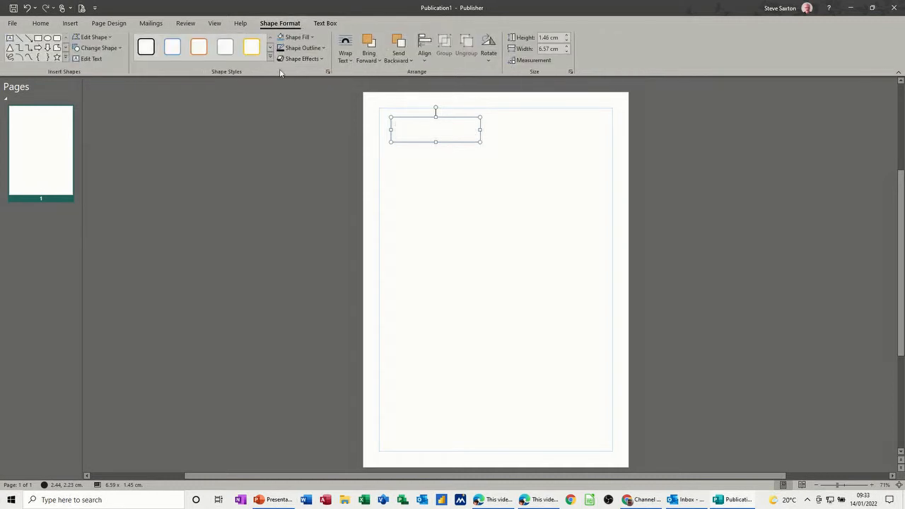
Step: Give the text box a heavier solid black Shape Outline
left_click(303, 48)
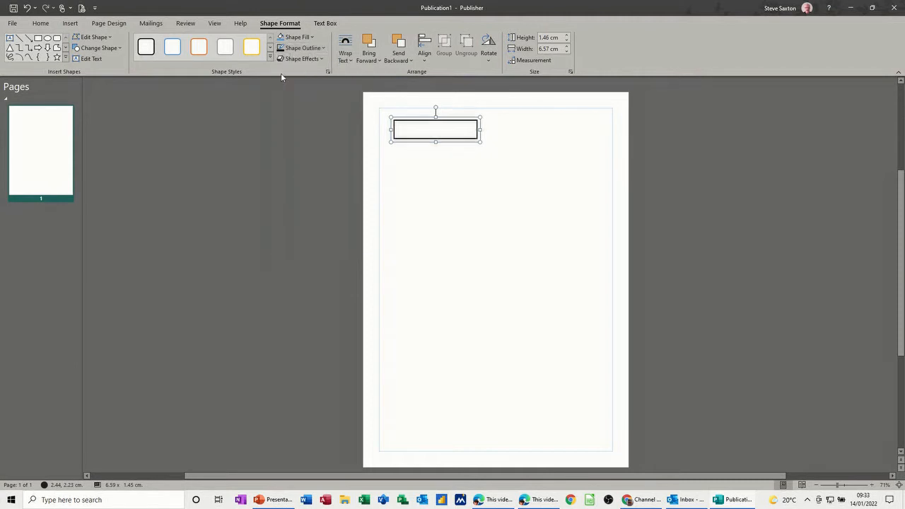
left_click(435, 170)
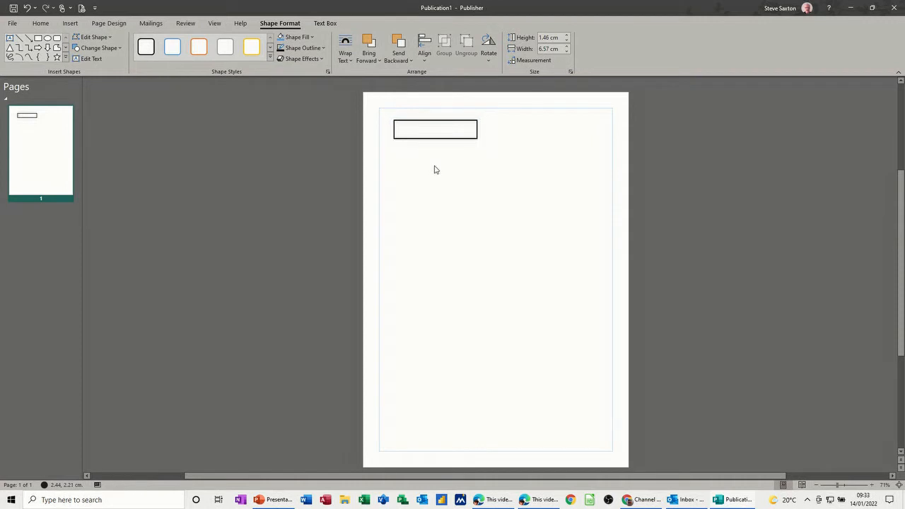
Step: Drop two copies of the outlined box staggered below it, then place the cursor in the first box
left_click(436, 128)
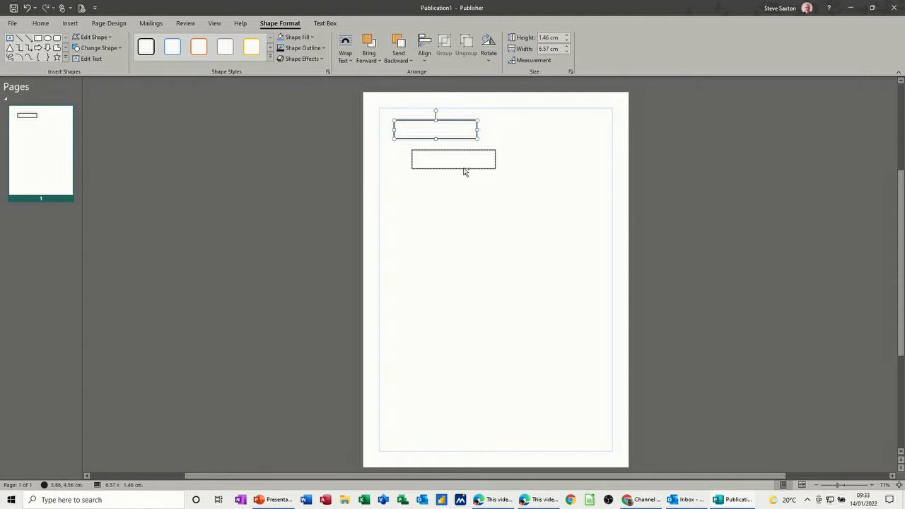
left_click(452, 158)
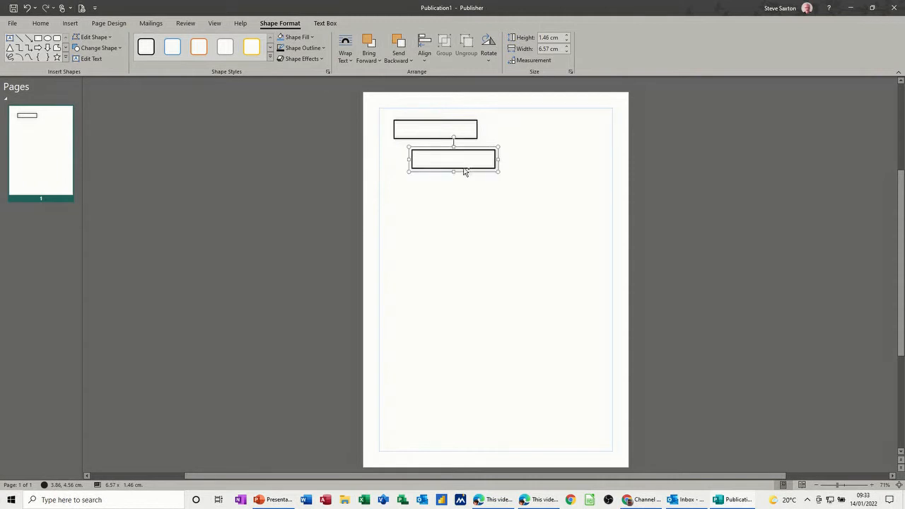
left_click_drag(453, 158, 461, 189)
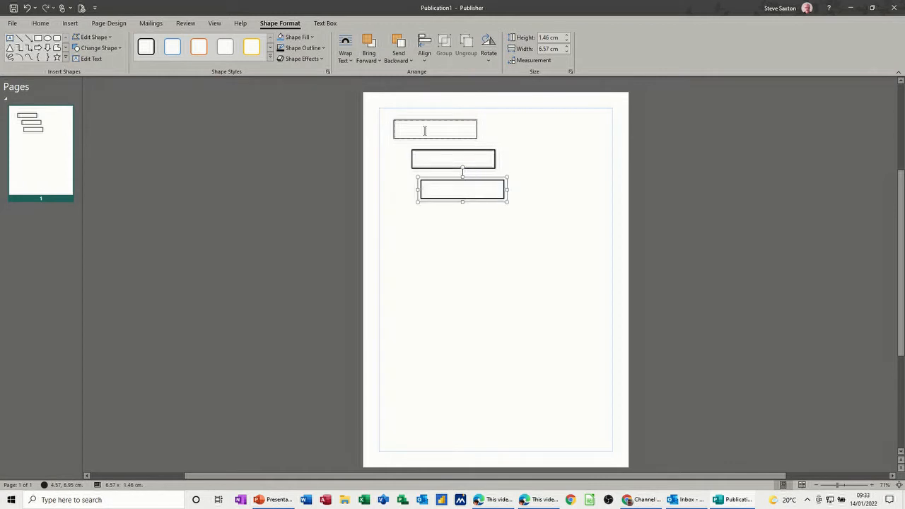
left_click(435, 130)
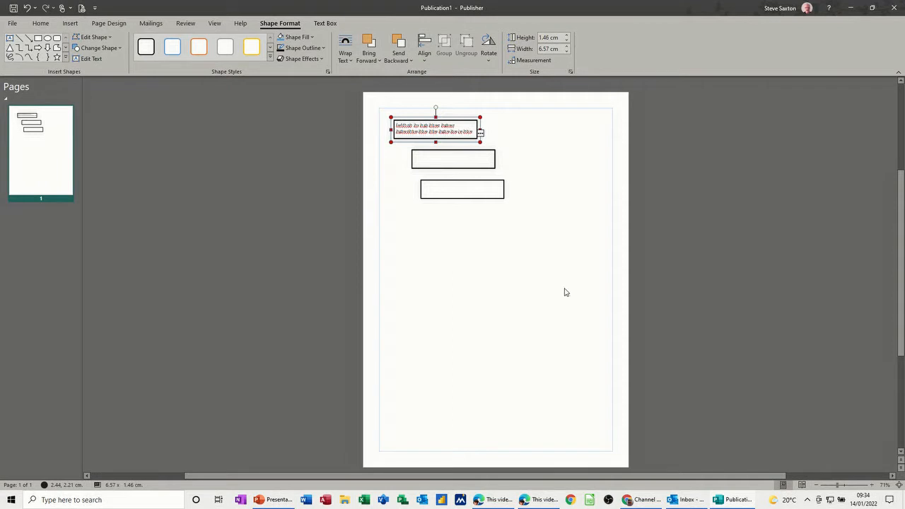
mouse_move(481, 135)
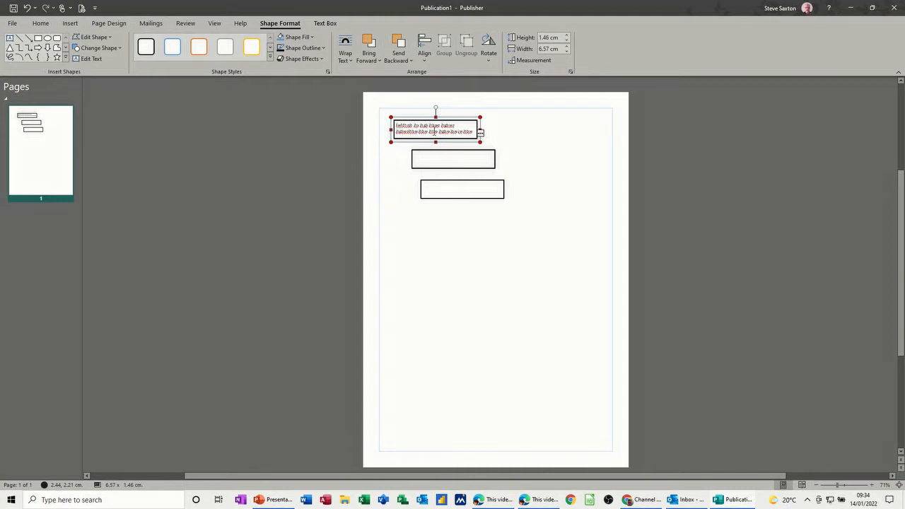
mouse_move(526, 152)
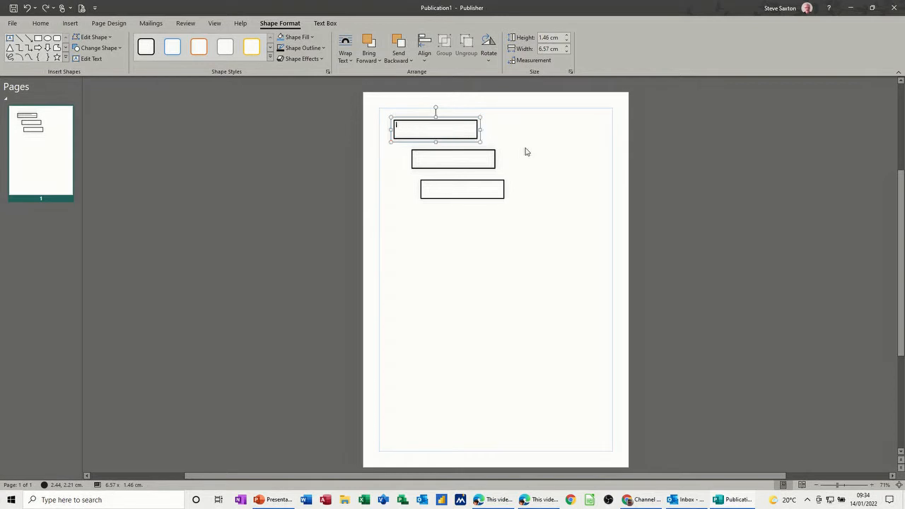
mouse_move(519, 155)
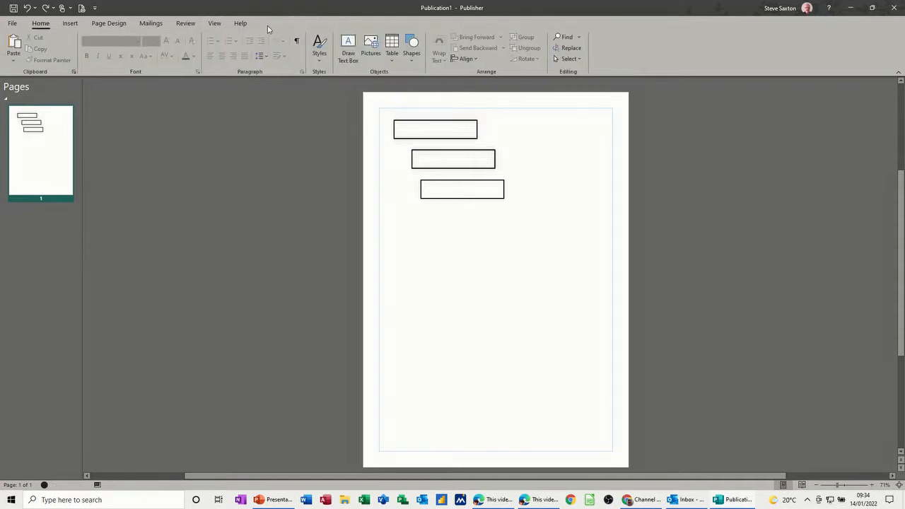
Step: Chain the boxes with Create Link: first box into the second, then second into the third
left_click(435, 131)
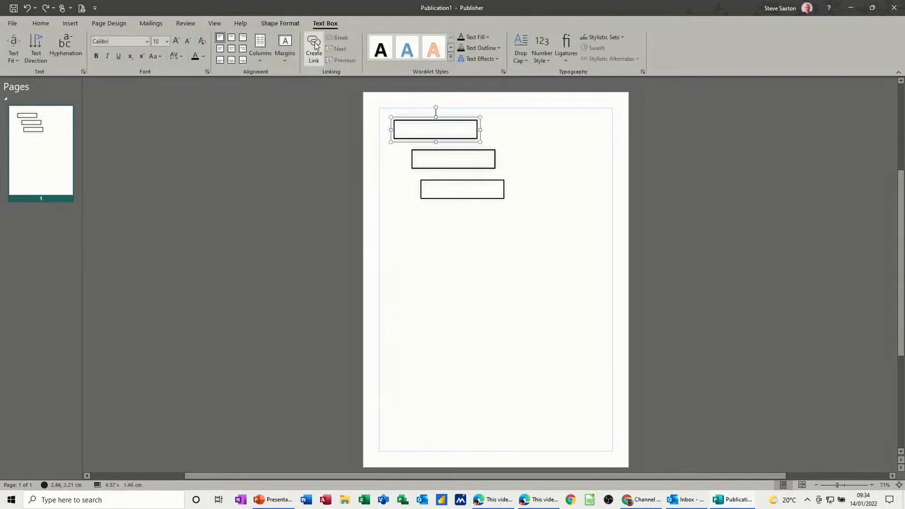
left_click(314, 49)
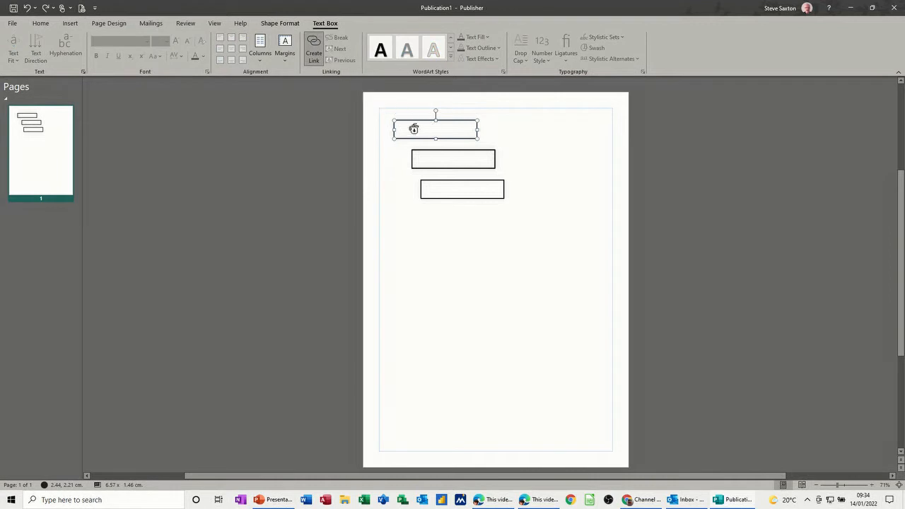
mouse_move(453, 159)
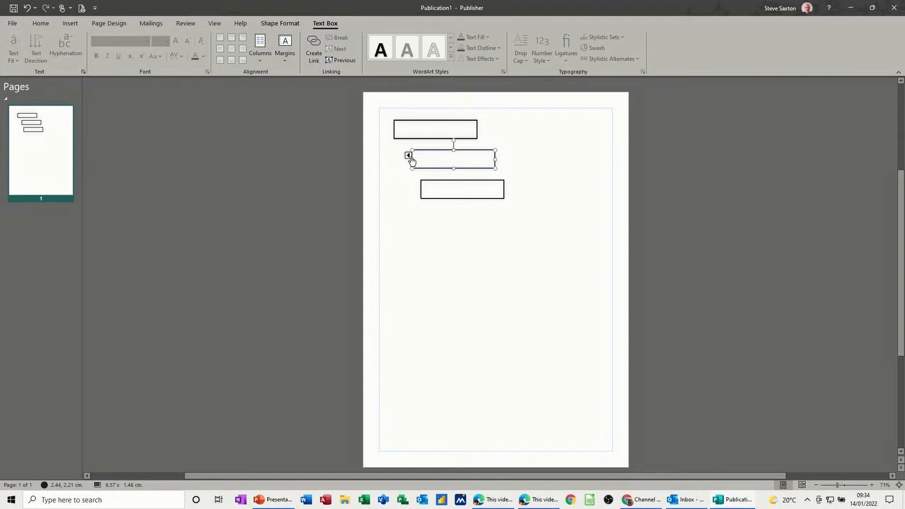
left_click(435, 130)
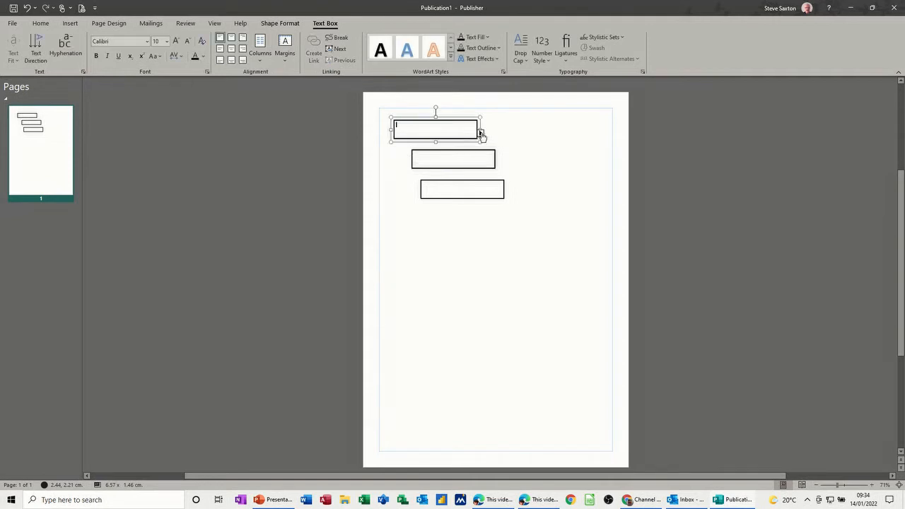
left_click(452, 159)
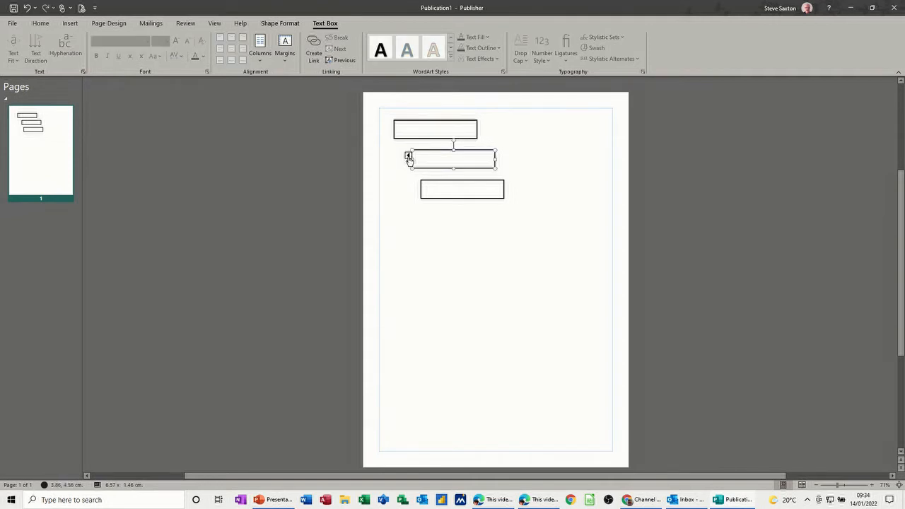
left_click(436, 129)
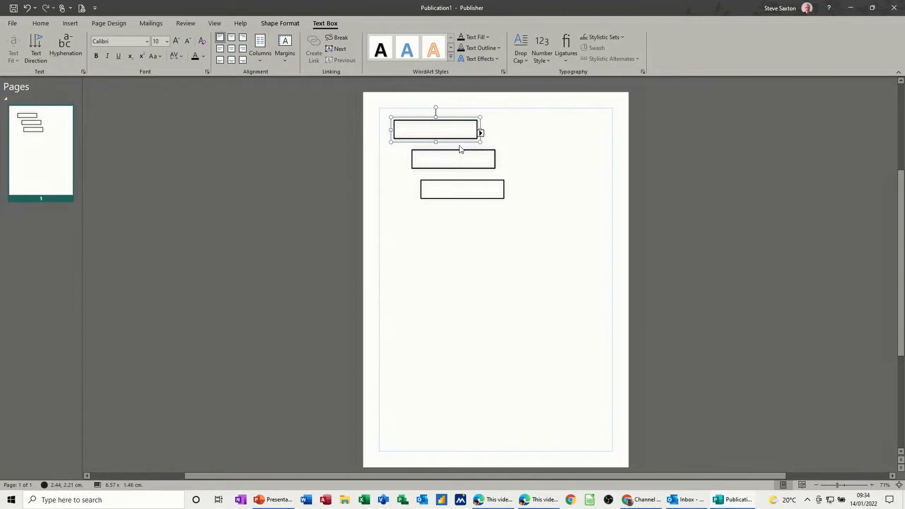
left_click(453, 158)
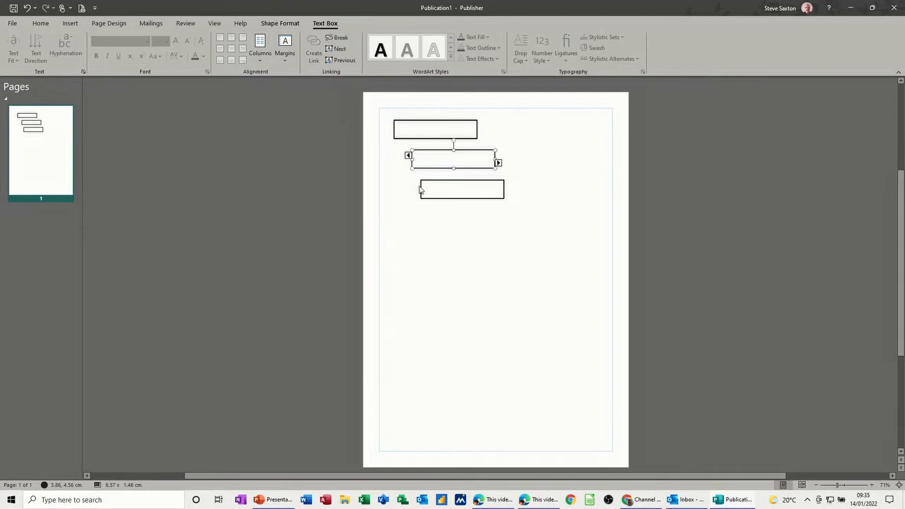
Step: Type text including 'Steve Sax' into the first box so it spills into the linked boxes
left_click(435, 129)
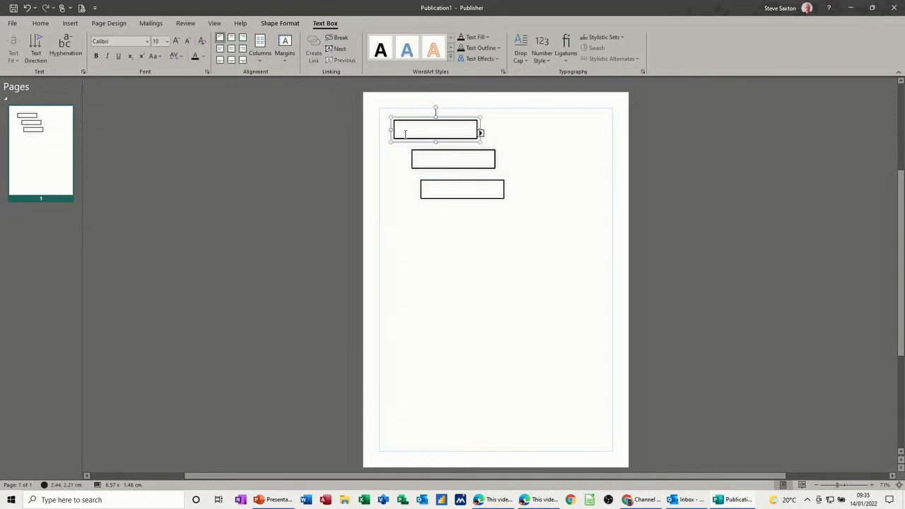
type("1")
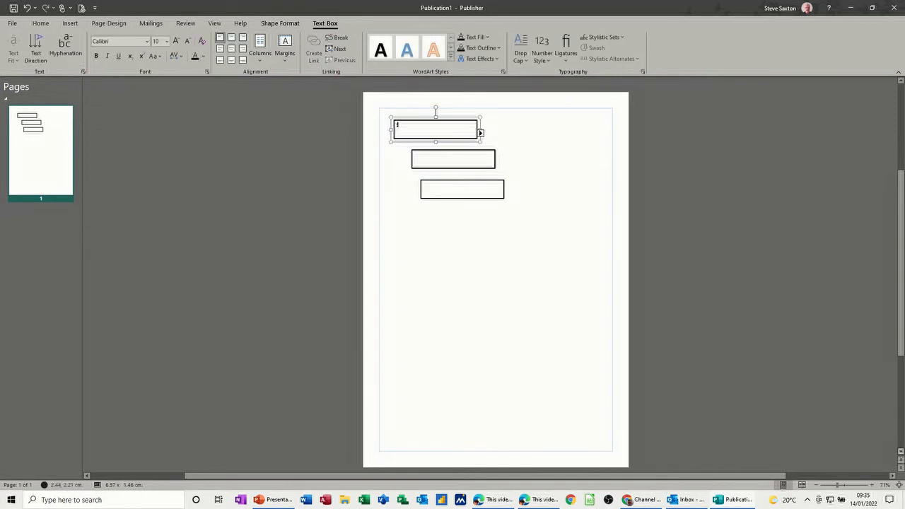
type("e")
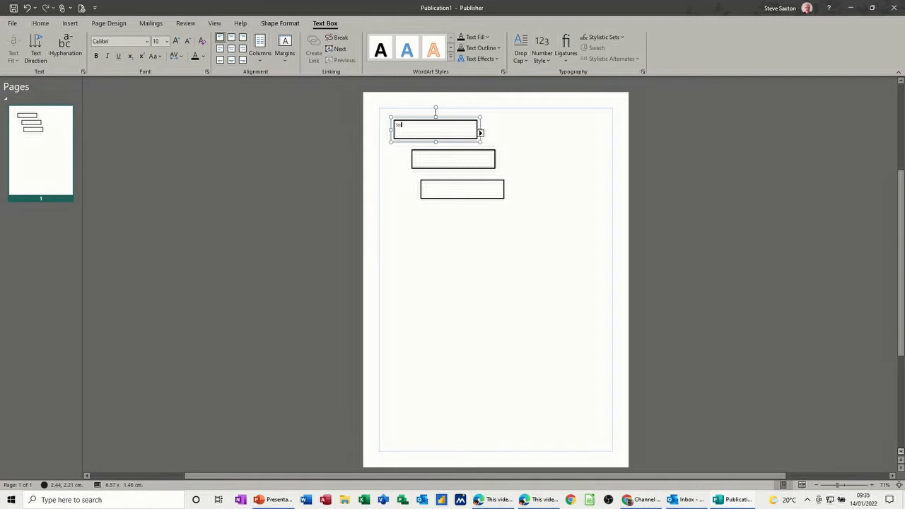
type("Steve Saxton")
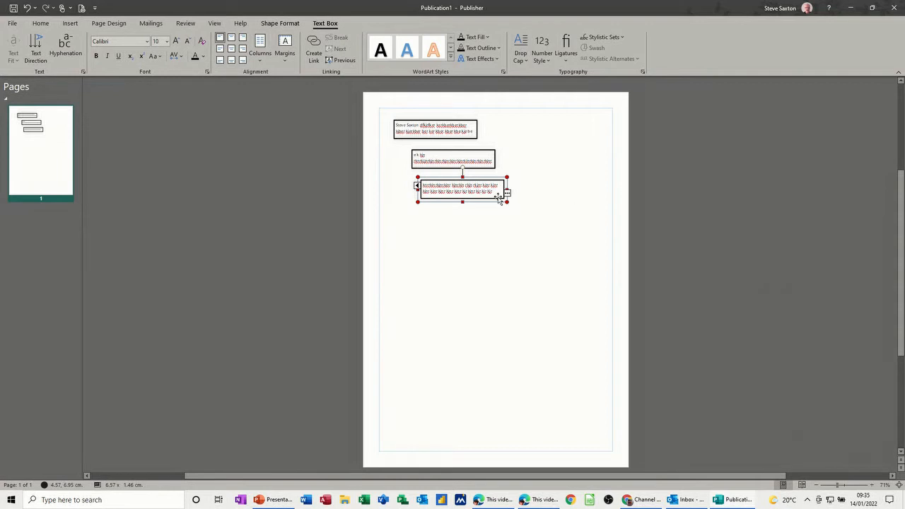
mouse_move(515, 215)
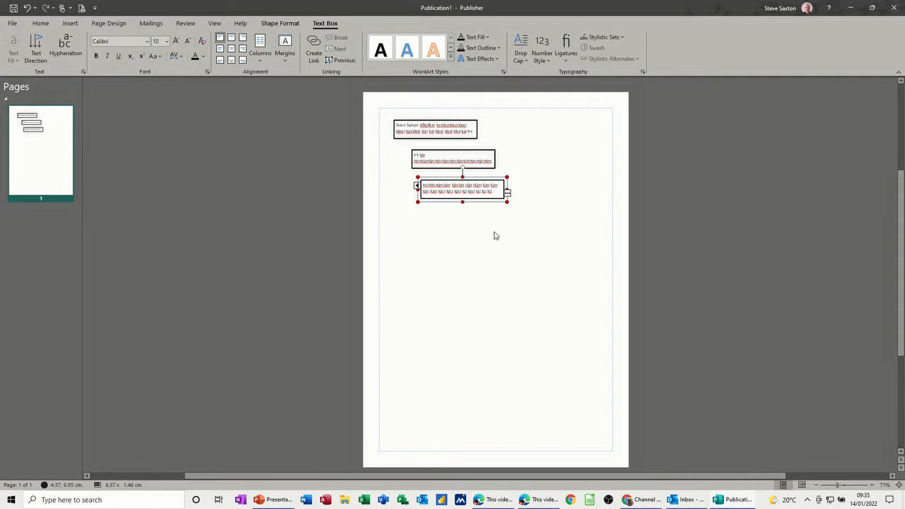
mouse_move(482, 235)
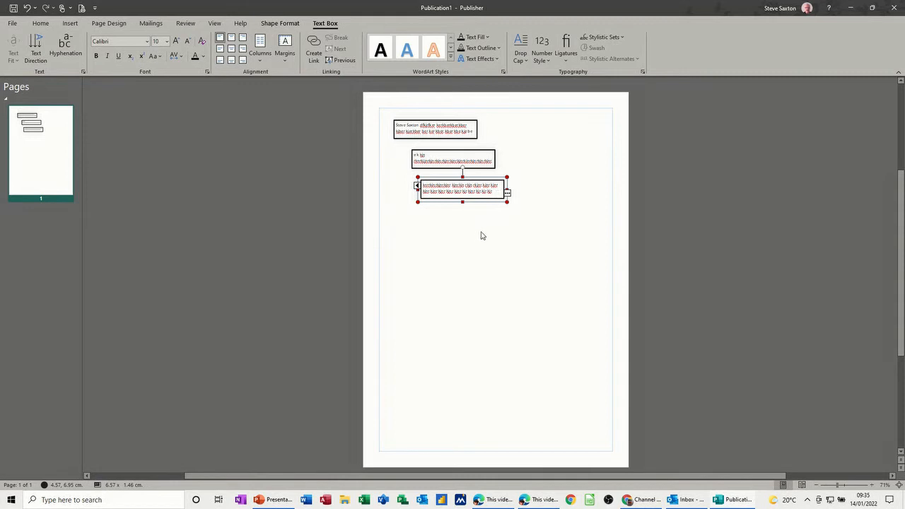
mouse_move(314, 54)
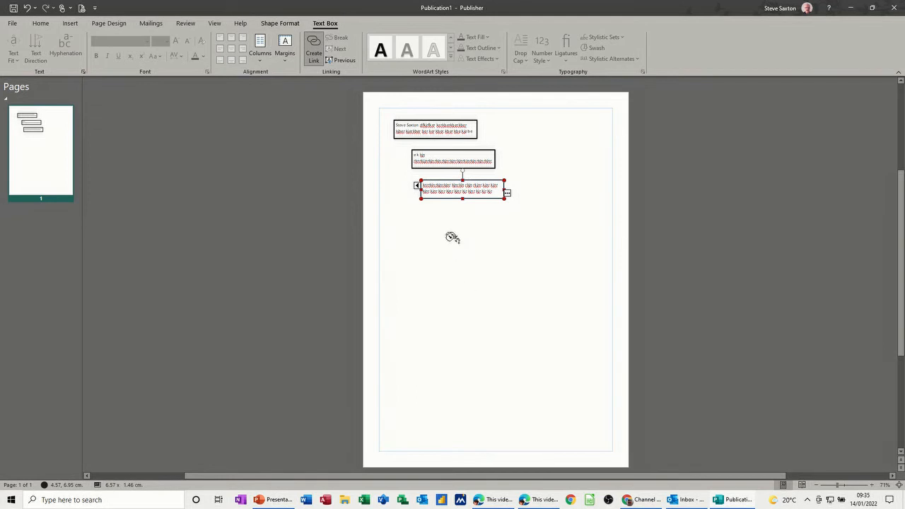
mouse_move(450, 221)
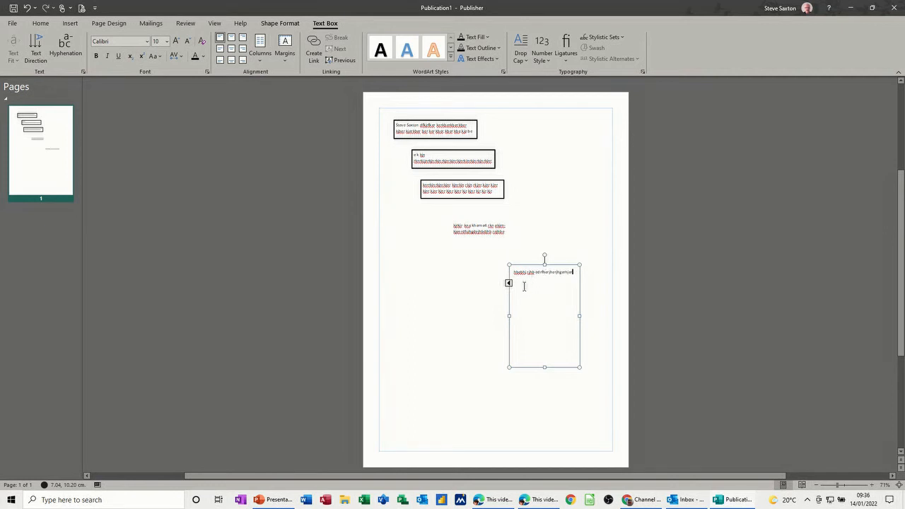
mouse_move(504, 286)
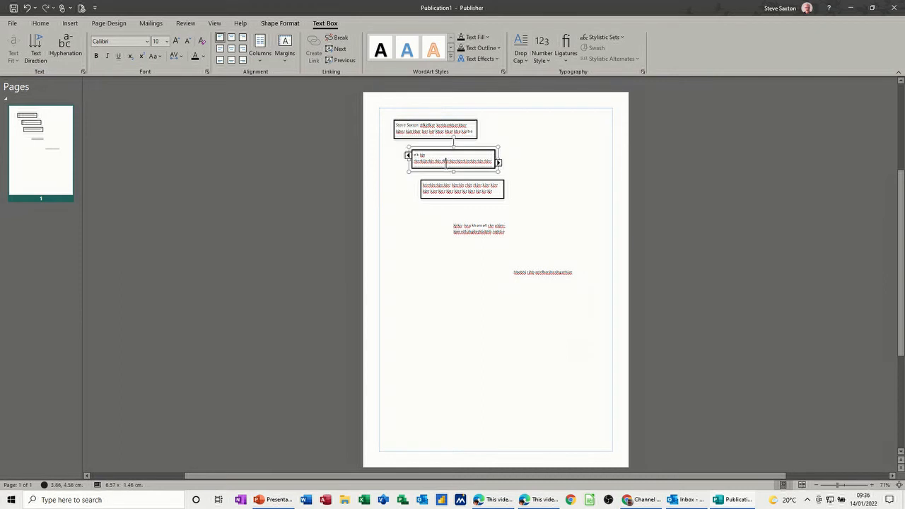
mouse_move(340, 37)
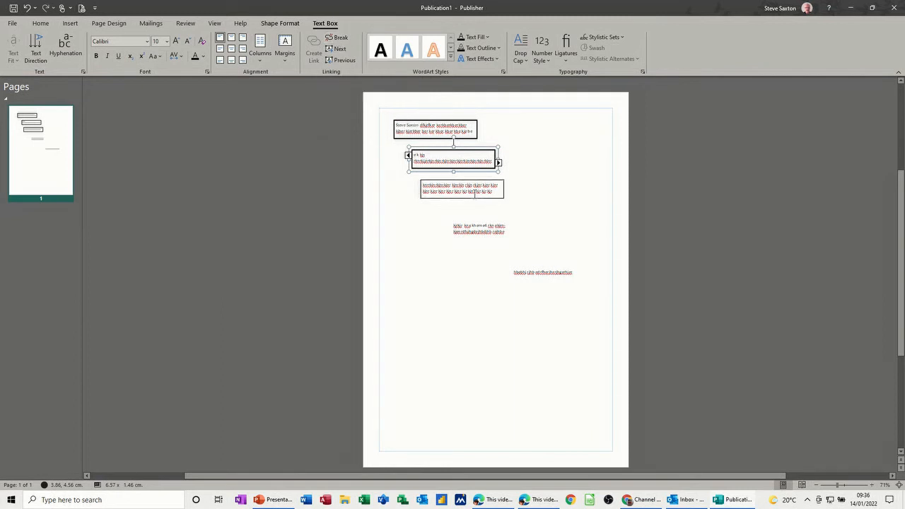
mouse_move(308, 207)
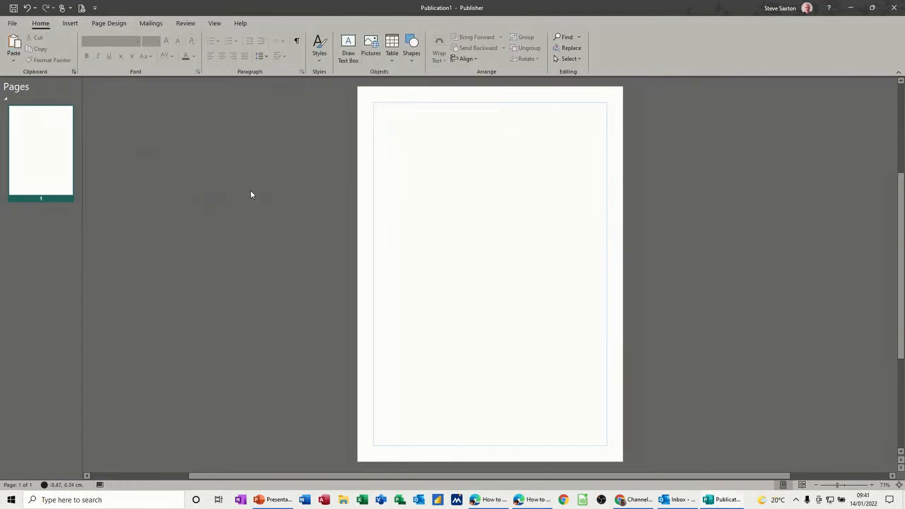
mouse_move(399, 207)
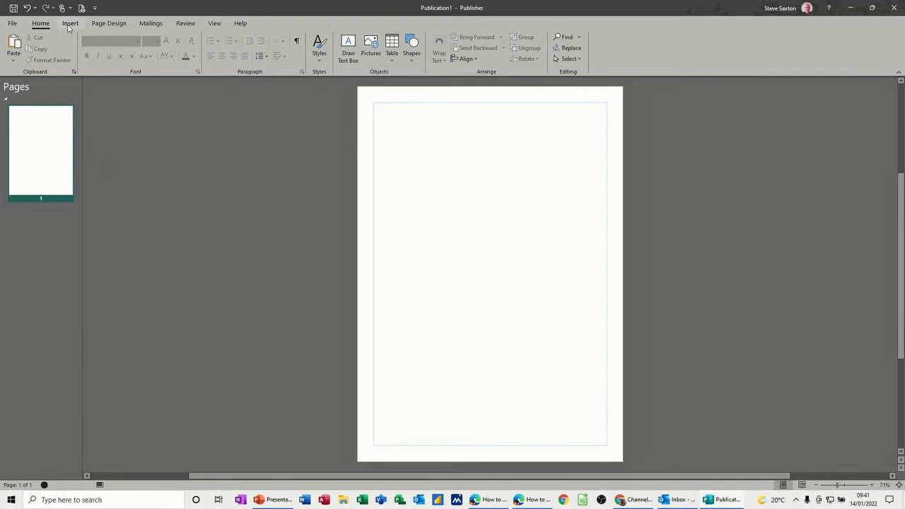
mouse_move(71, 27)
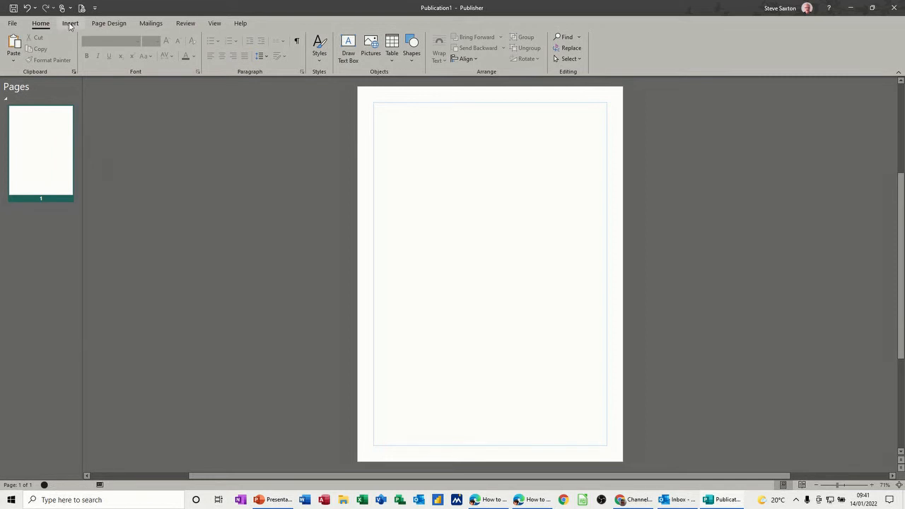
Step: Insert a second blank page into the publication and return to page 1
left_click(71, 23)
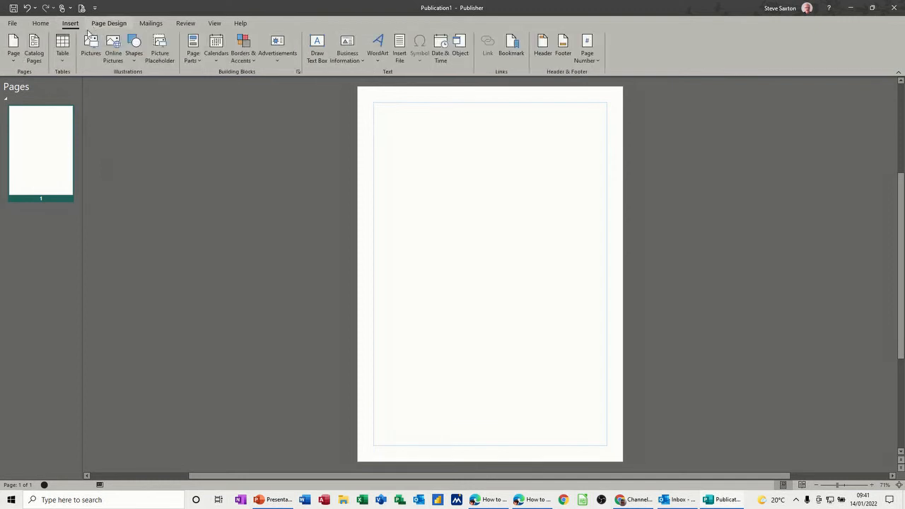
left_click(13, 45)
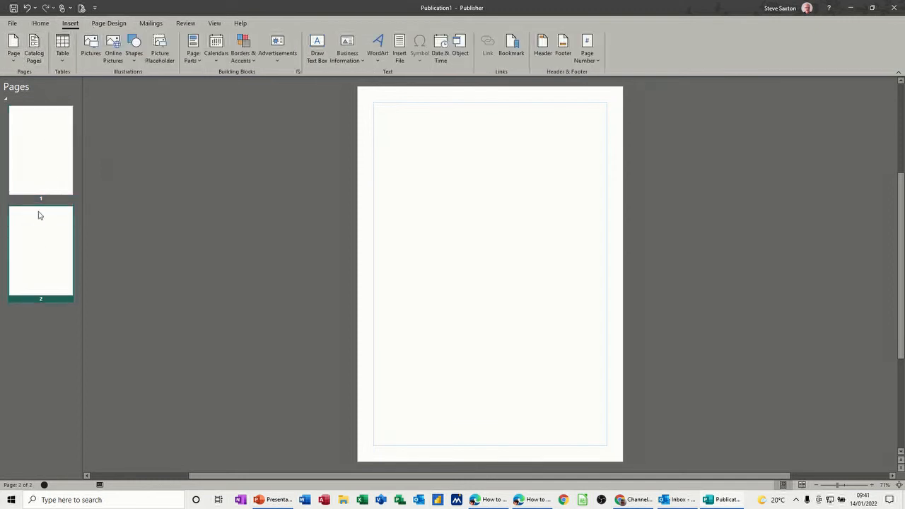
left_click(40, 150)
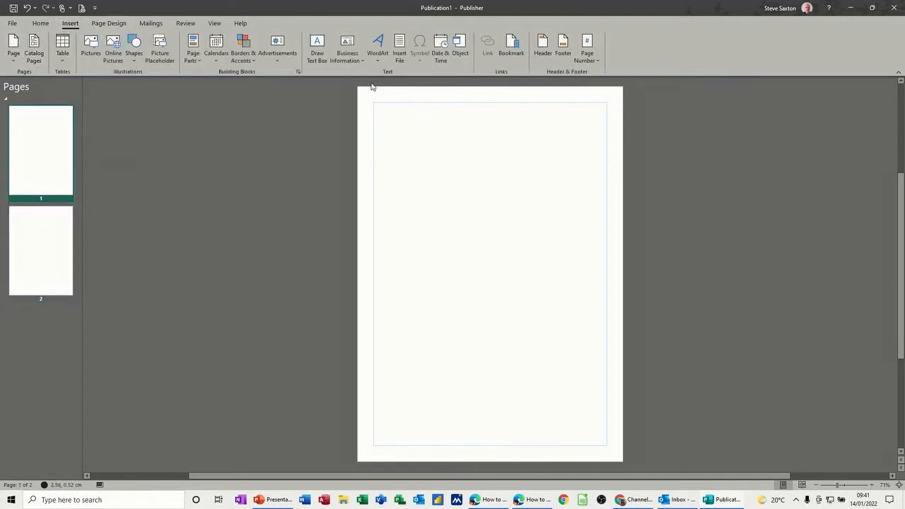
Step: Draw an outlined text box across the top left of page 1, shorten it, and move to page 2
left_click(317, 49)
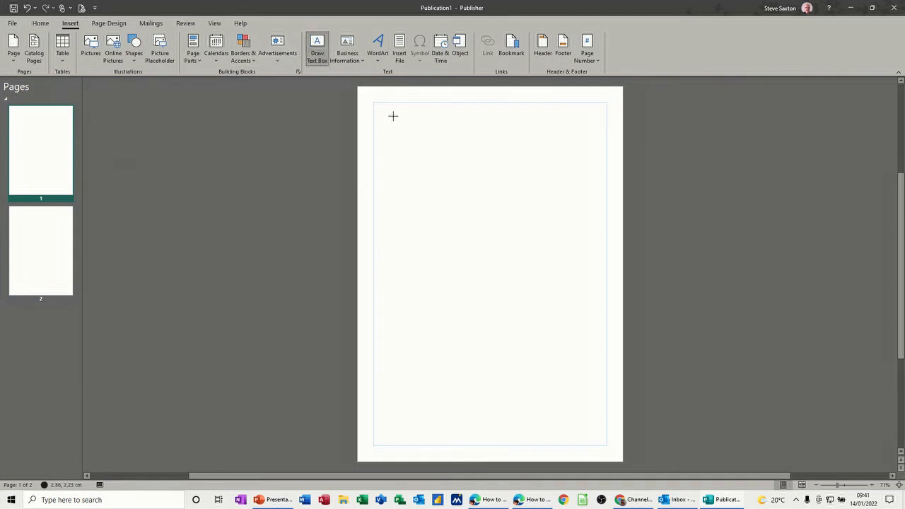
left_click_drag(391, 114, 474, 147)
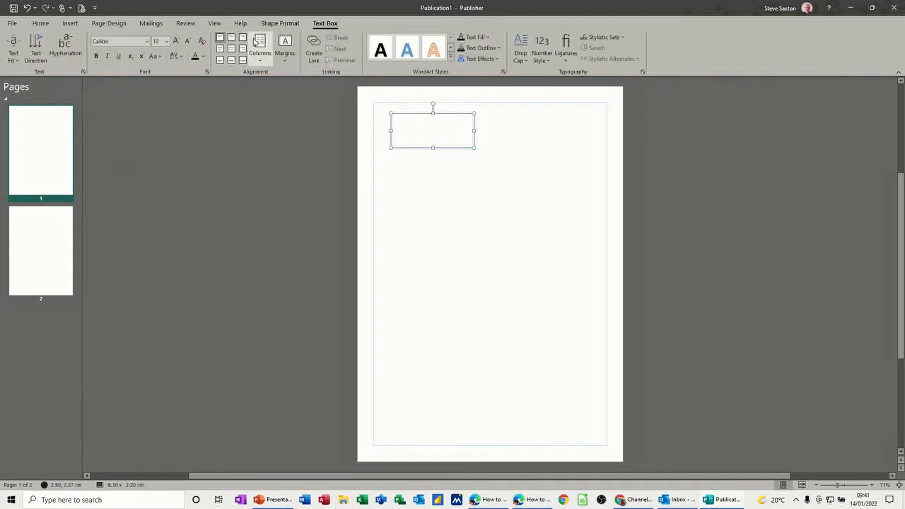
left_click(304, 48)
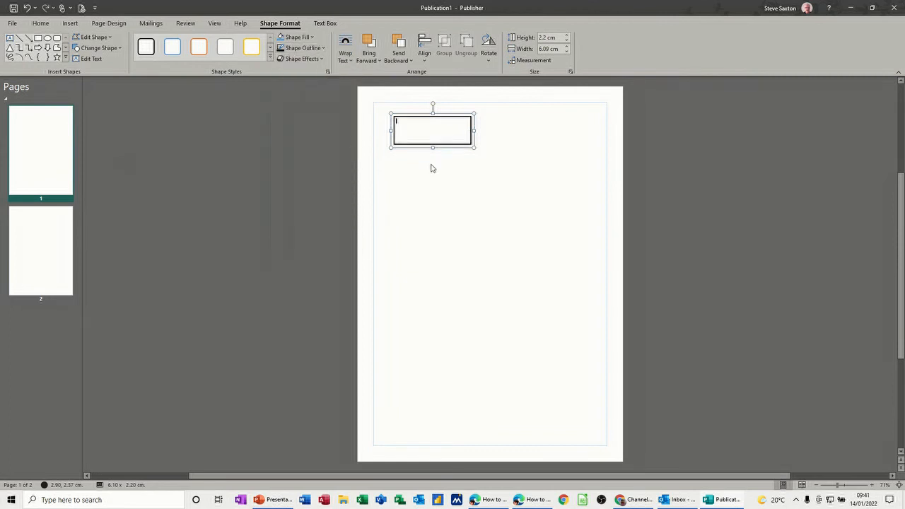
left_click_drag(432, 147, 434, 134)
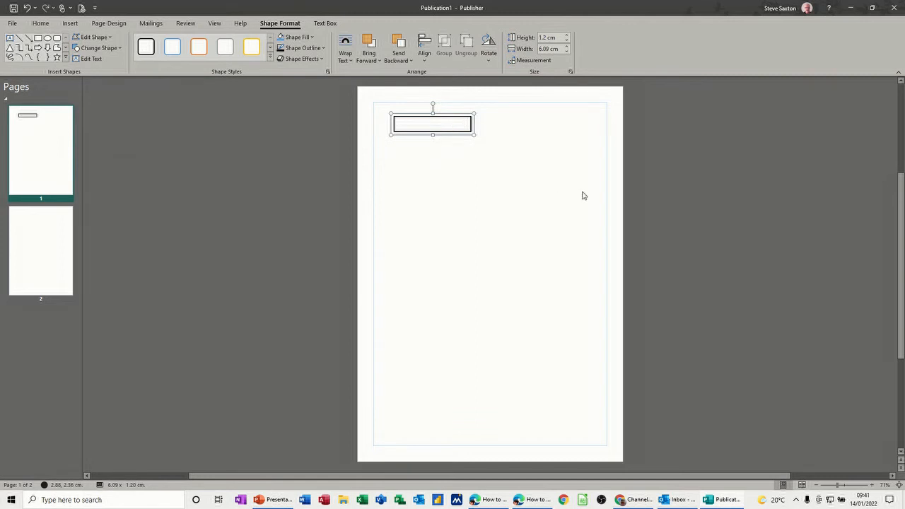
left_click(39, 254)
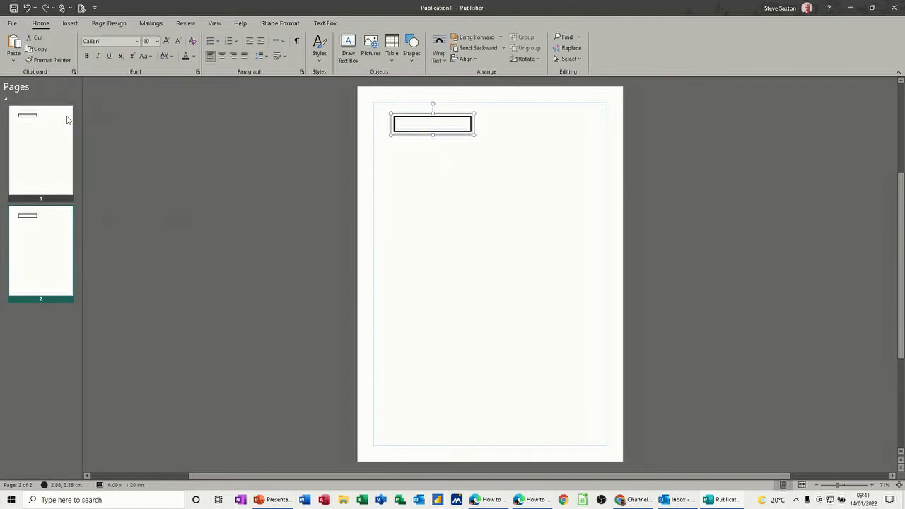
Step: Link the page 1 text box into the text box on page 2
left_click(39, 153)
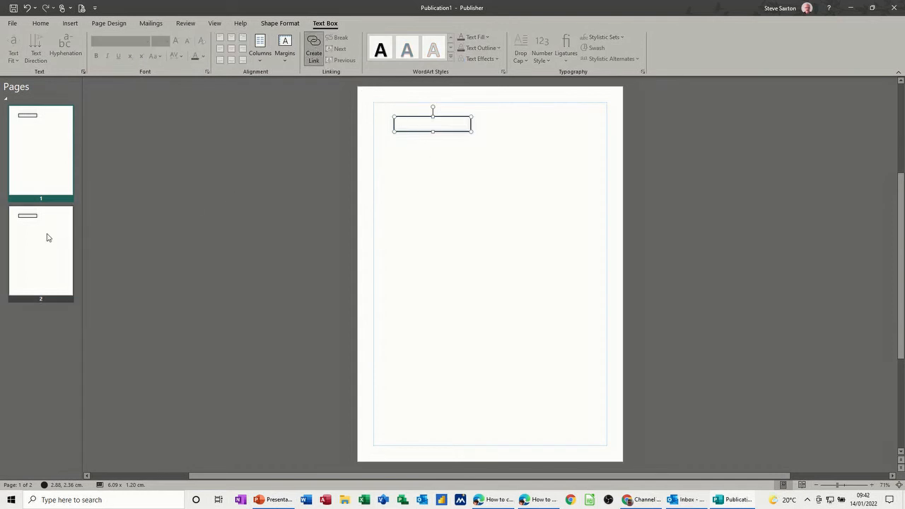
left_click(40, 252)
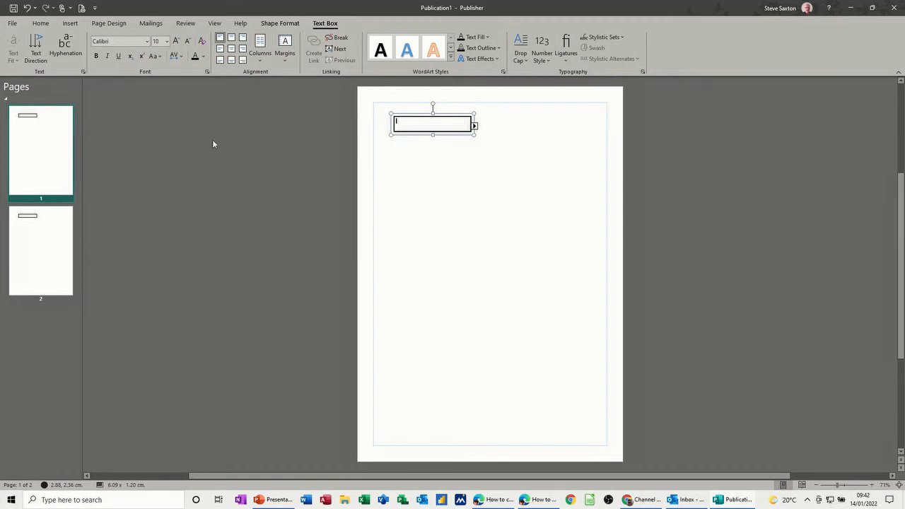
left_click(40, 252)
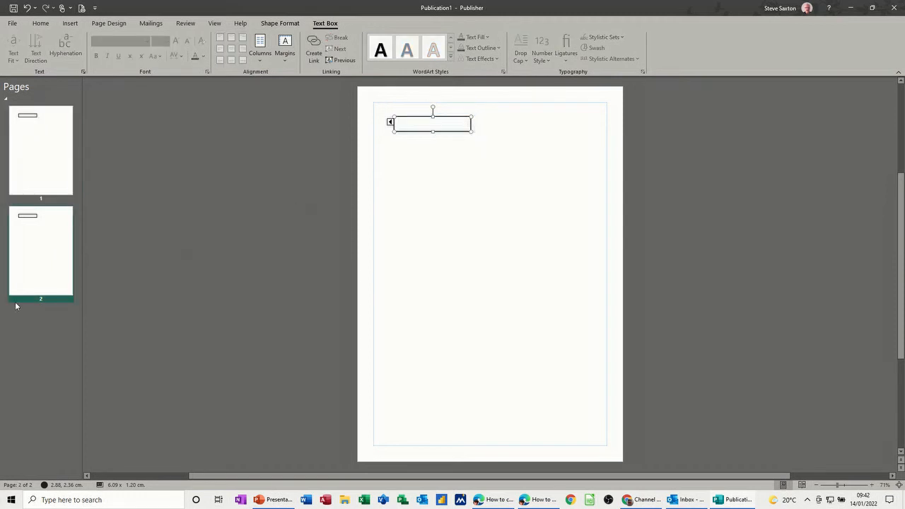
mouse_move(40, 298)
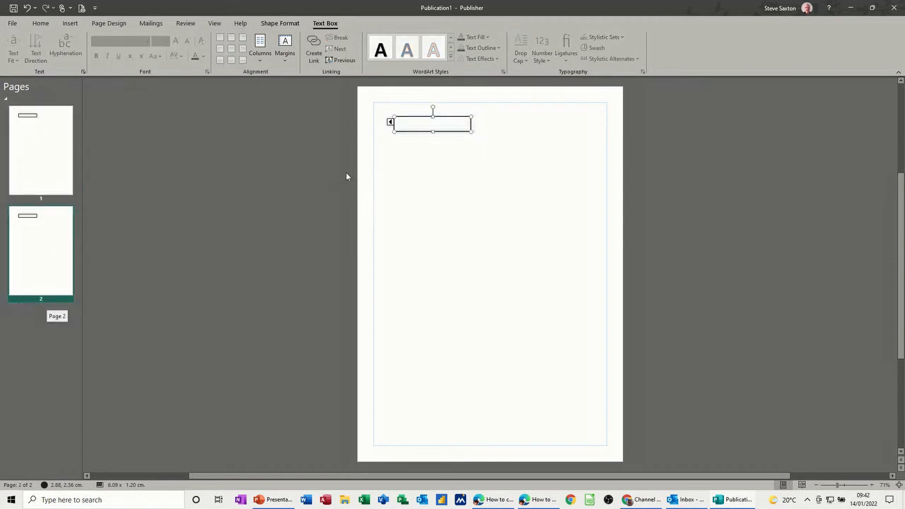
left_click(40, 150)
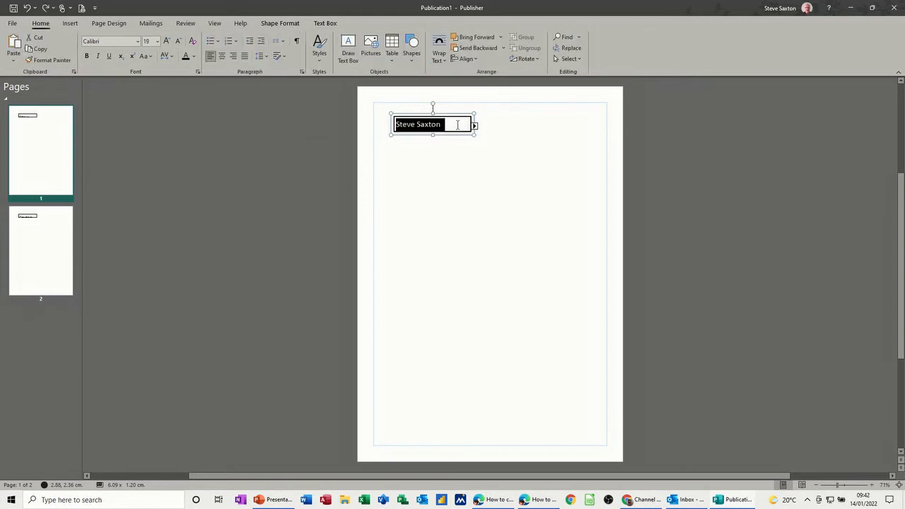
Step: Type 'dfkuhfkuhf' into the page 1 box so text can overflow onto page 2
type("dfkuhfkuhf")
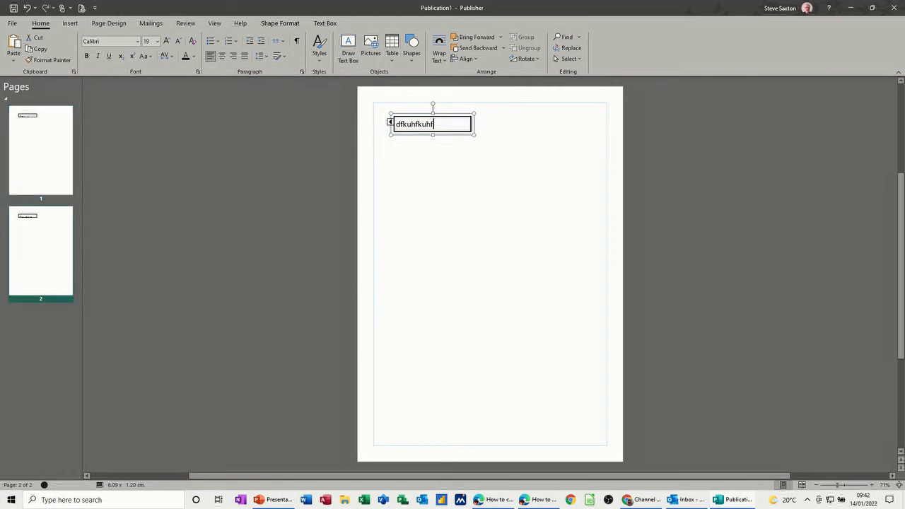
left_click(446, 158)
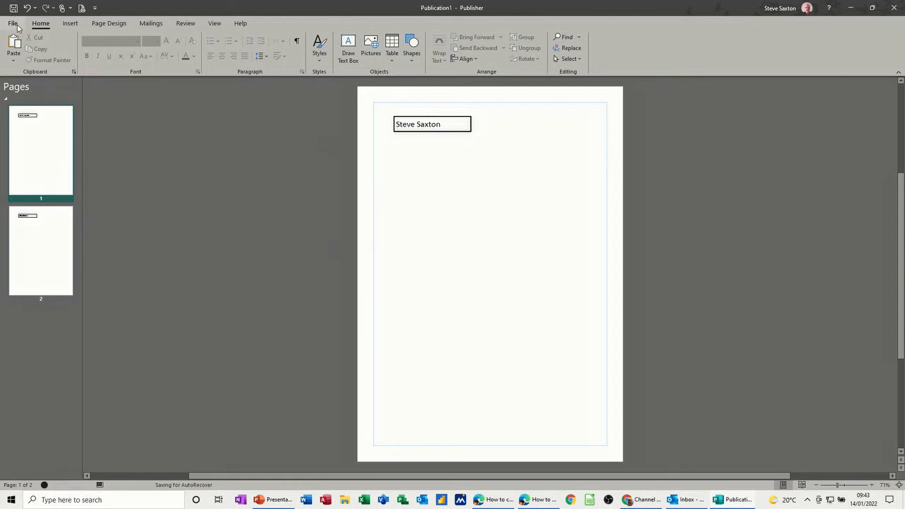
Step: Create a publication from a built-in Newsletters template and select a paragraph of its secondary story
left_click(14, 23)
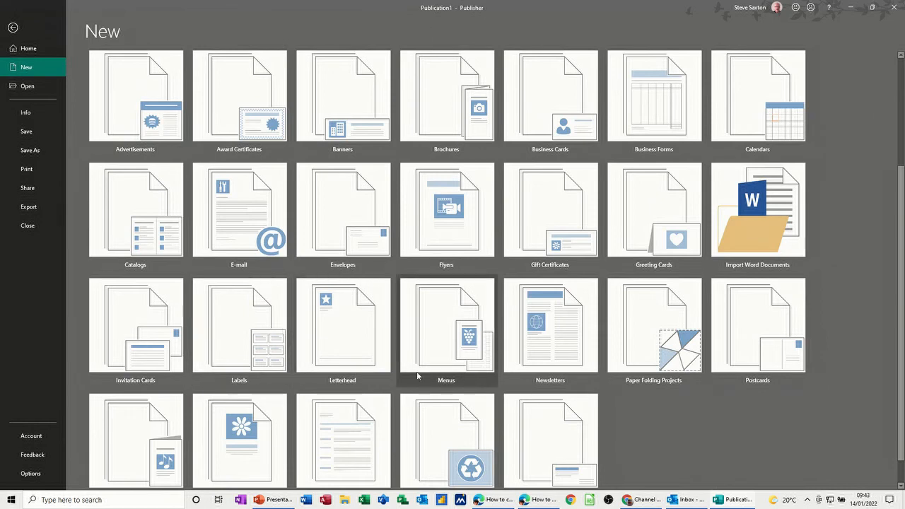
left_click(550, 326)
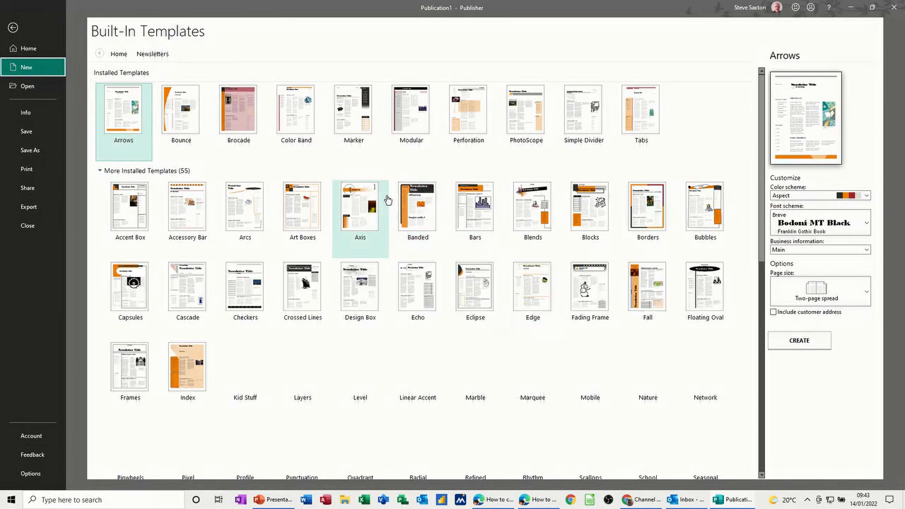
left_click(798, 340)
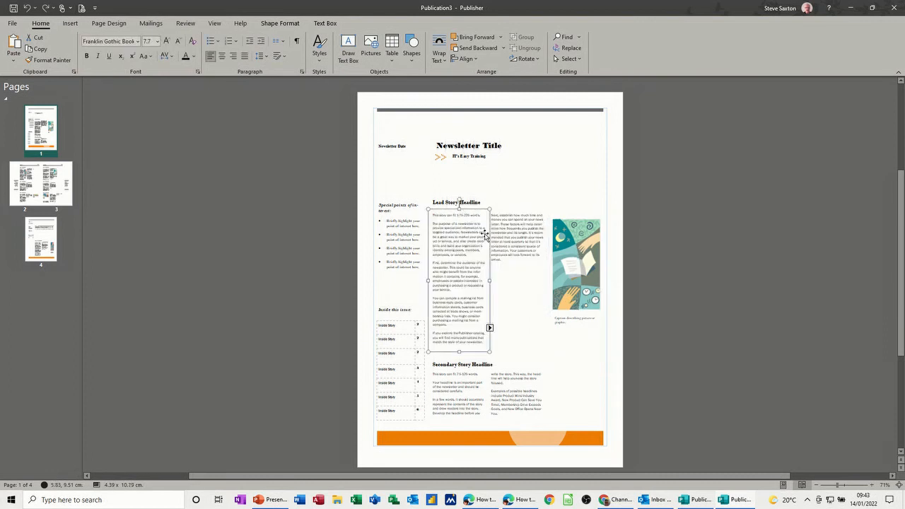
triple_click(460, 248)
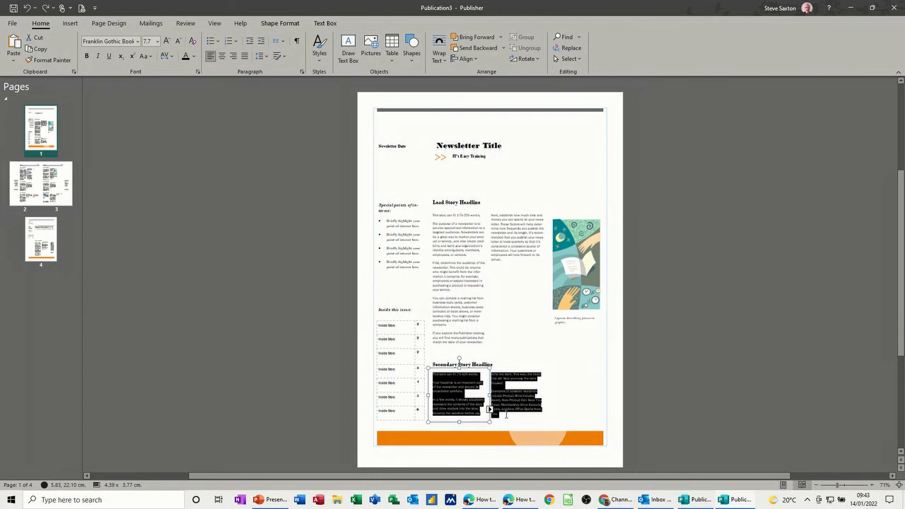
mouse_move(502, 418)
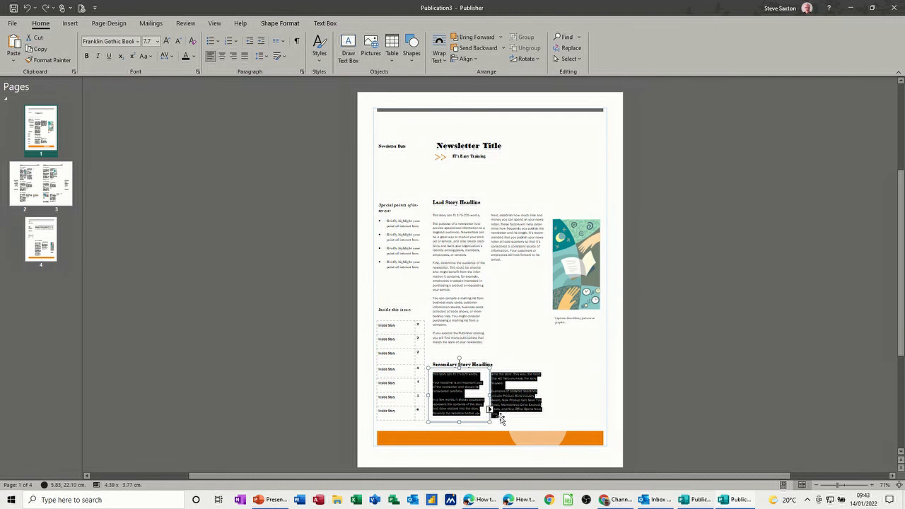